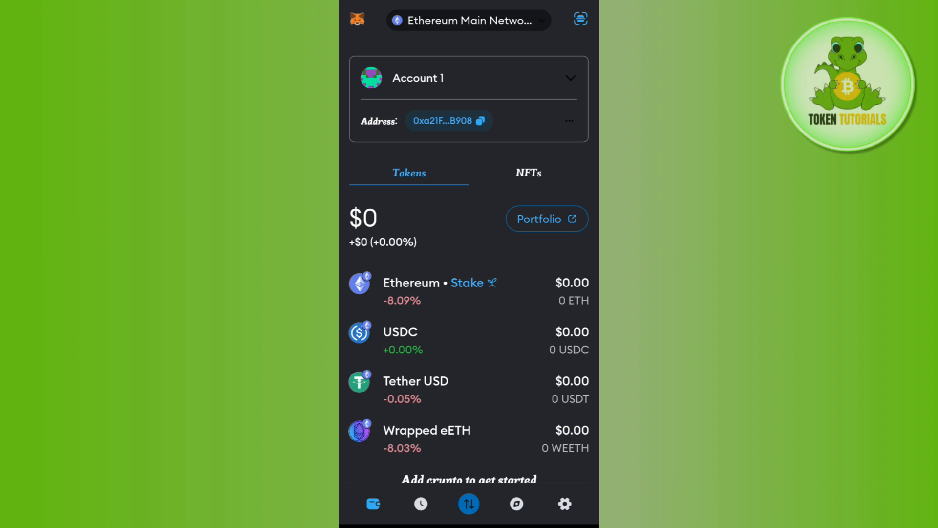
Check the network list and keep Ethereum Main Network selected
click(468, 19)
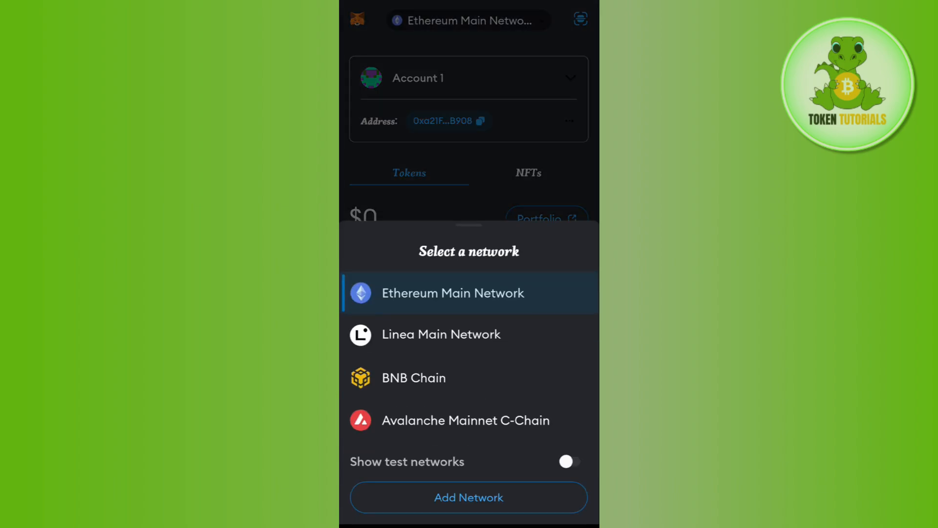
click(453, 293)
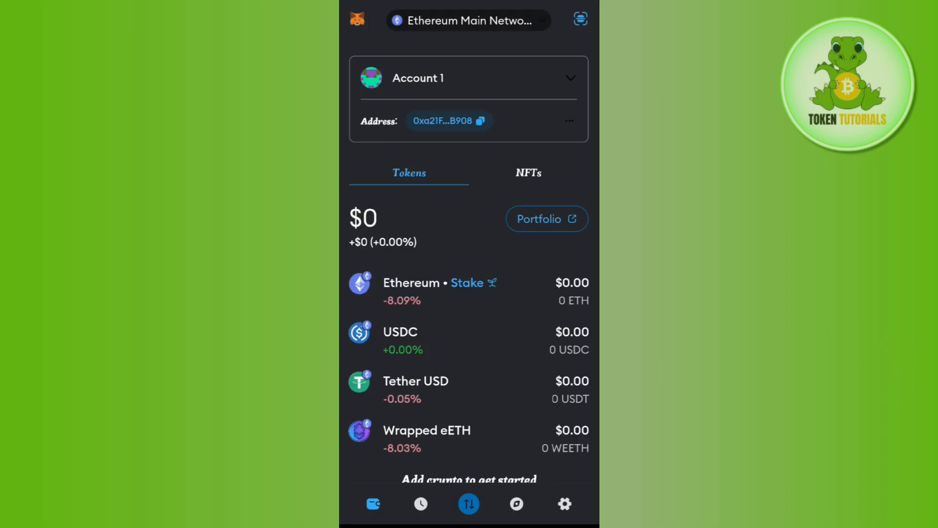
click(468, 19)
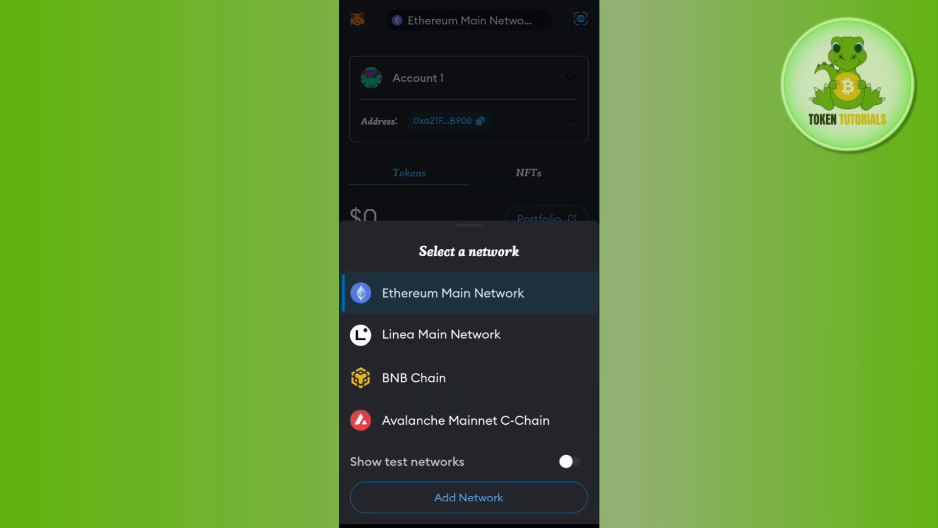
click(453, 293)
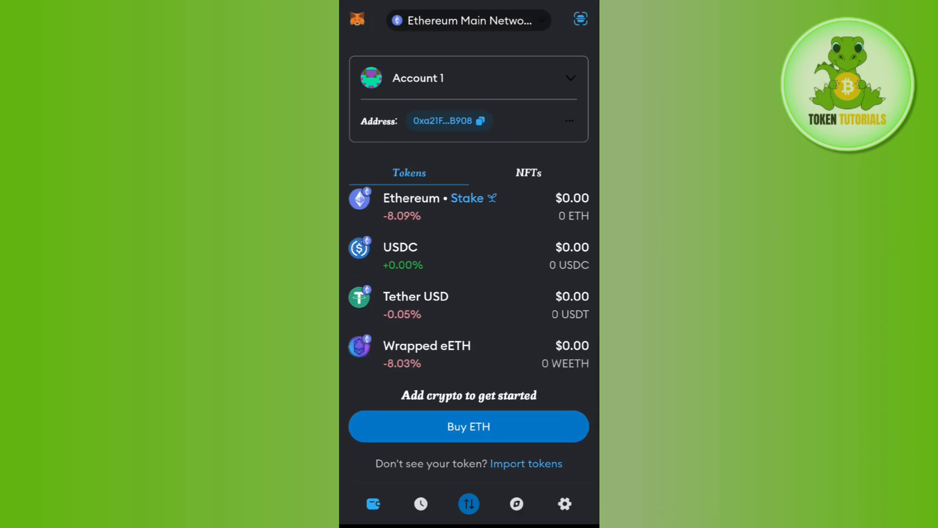
Search import tokens for 'Wbtc', find no match, and switch to the Custom token form
scroll(down, 3)
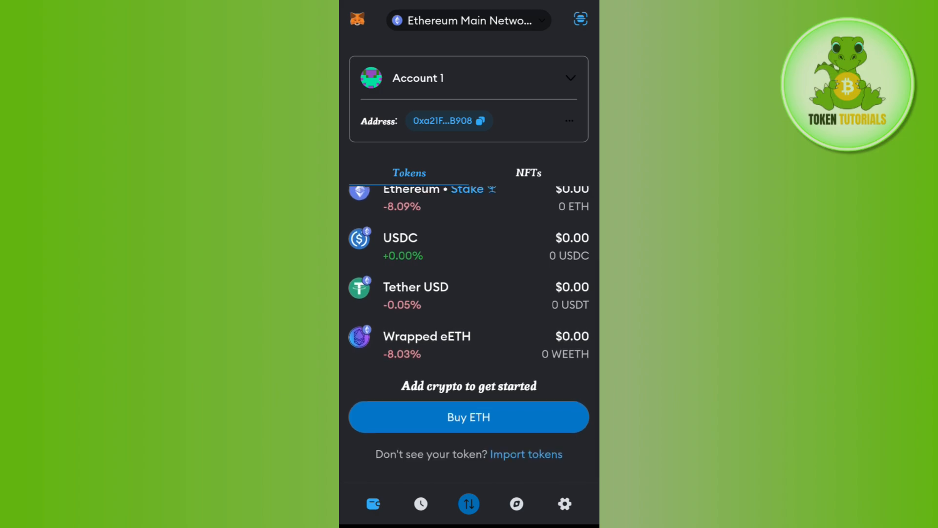
click(525, 454)
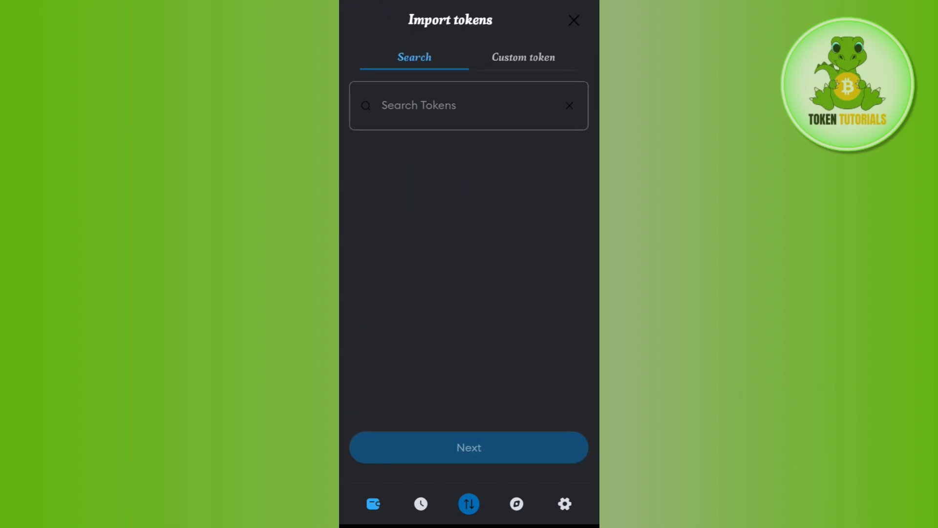
text(Wb)
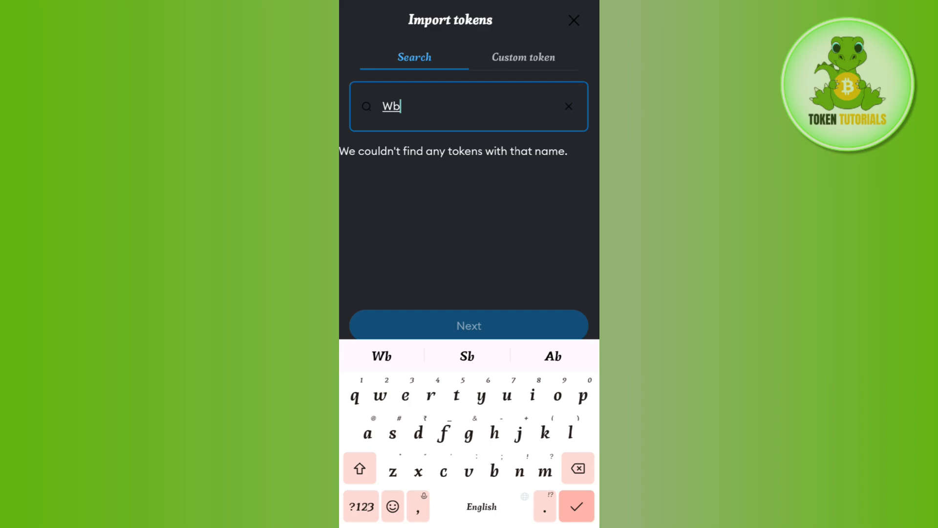
text(tc)
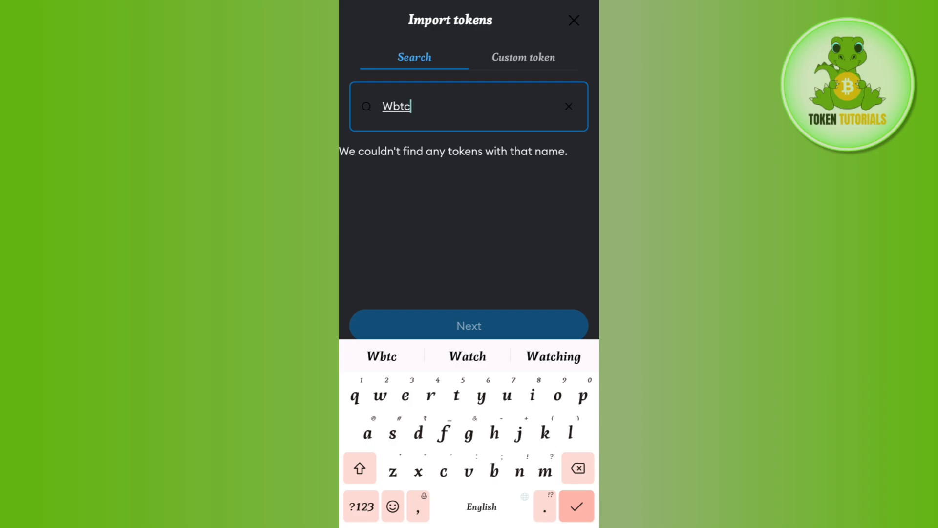
click(523, 57)
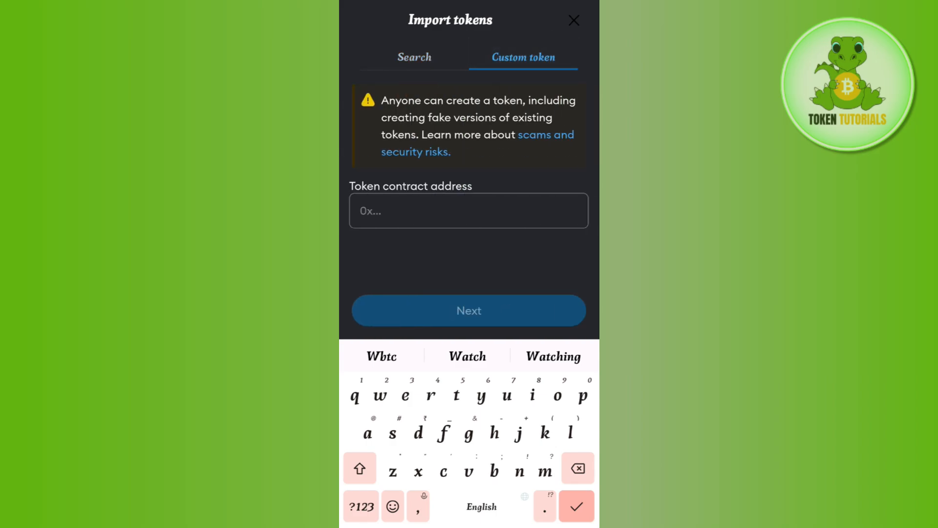
click(469, 210)
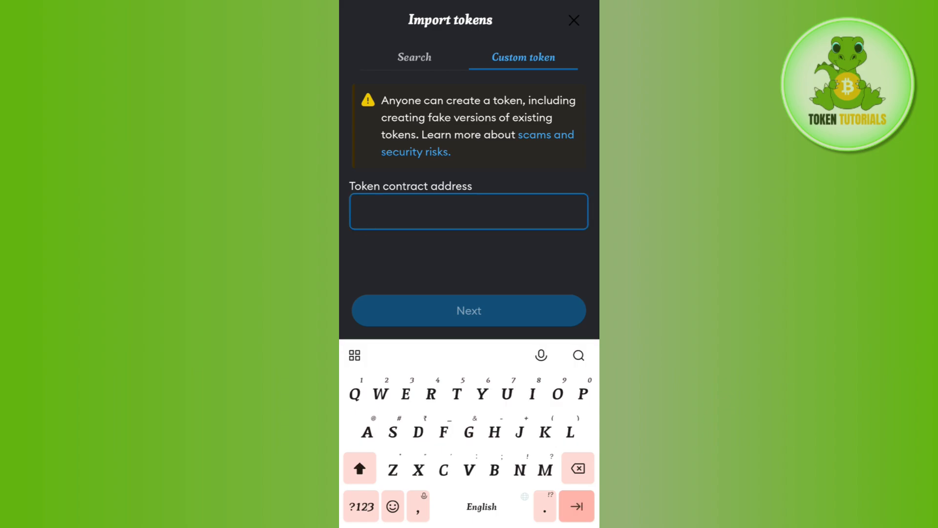
click(469, 211)
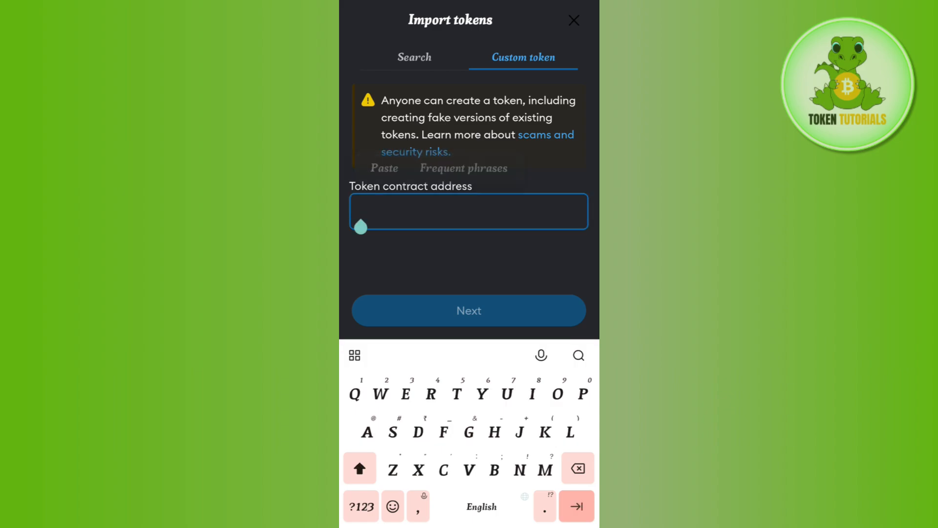
click(384, 168)
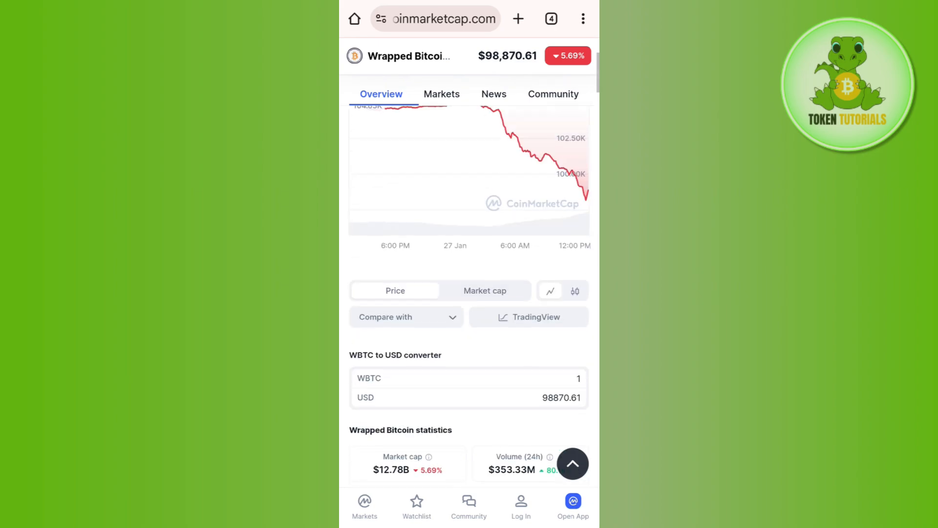
Scroll down the Wrapped Bitcoin CoinMarketCap page toward its Contracts section
scroll(down, 3)
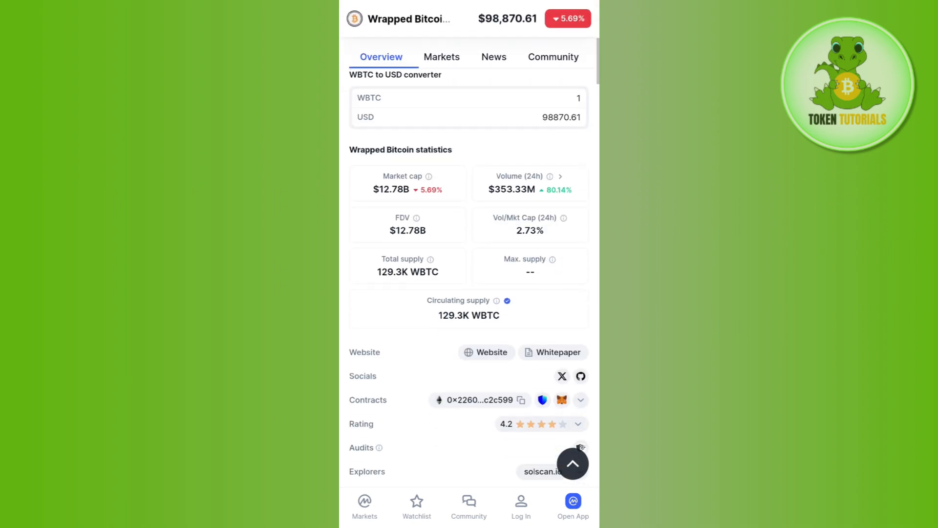
scroll(down, 3)
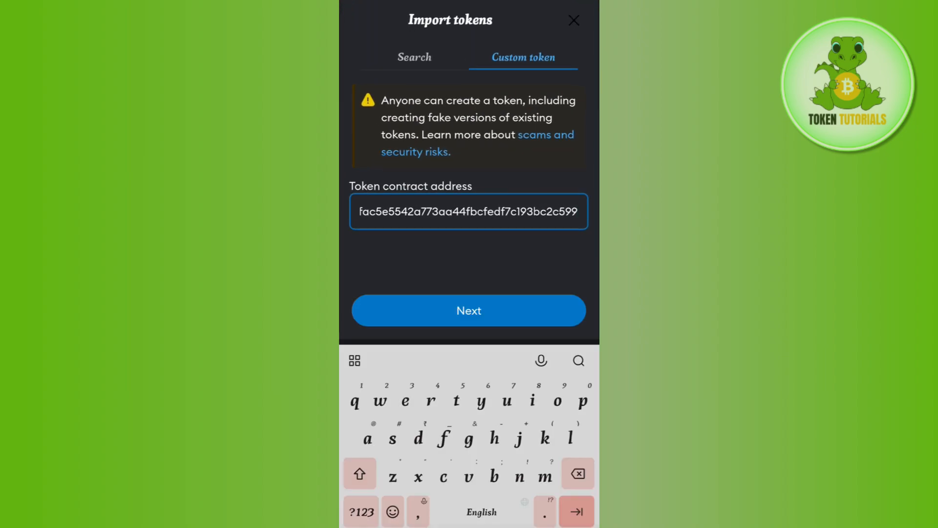
Look up the pasted contract address and confirm importing Wrapped BTC (WBTC)
click(468, 310)
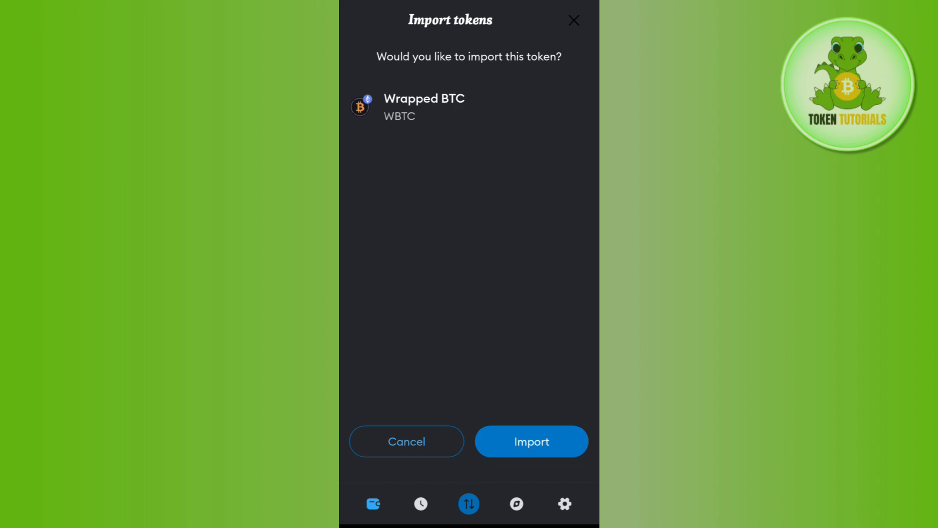
click(530, 441)
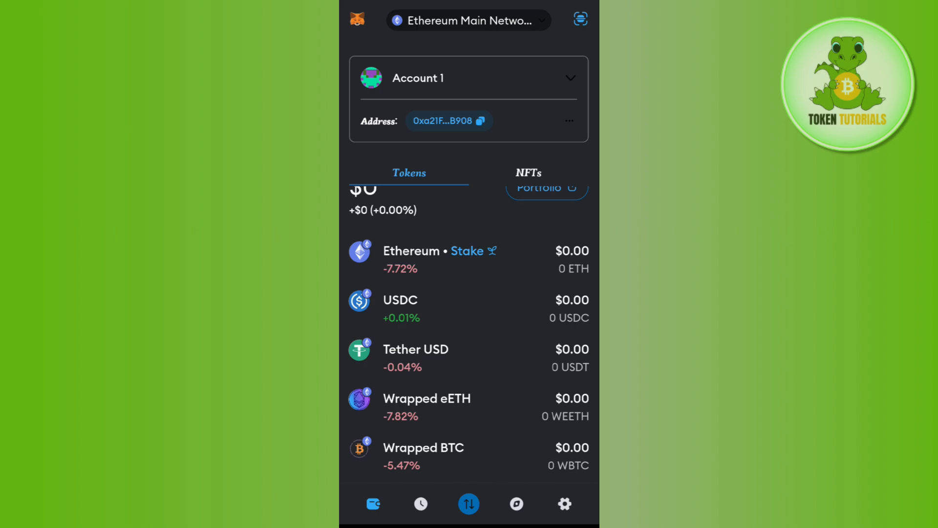
scroll(down, 3)
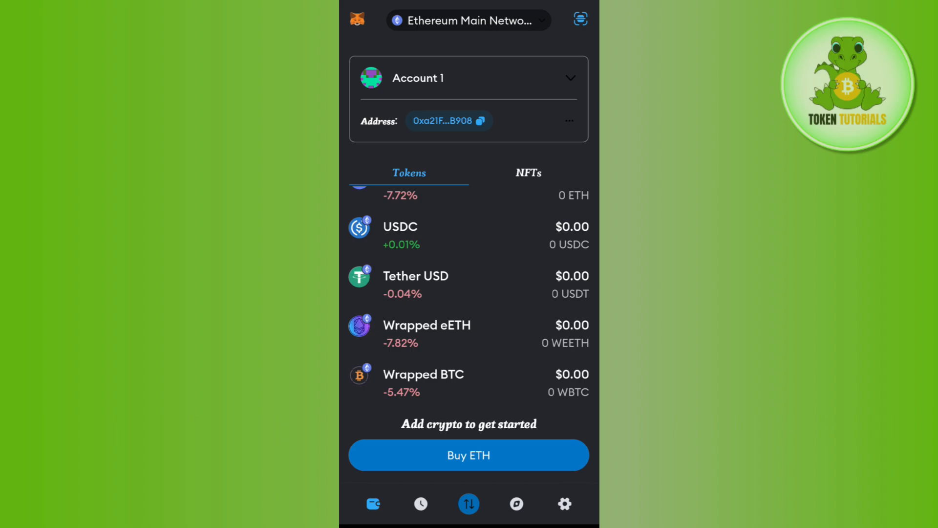
scroll(down, 3)
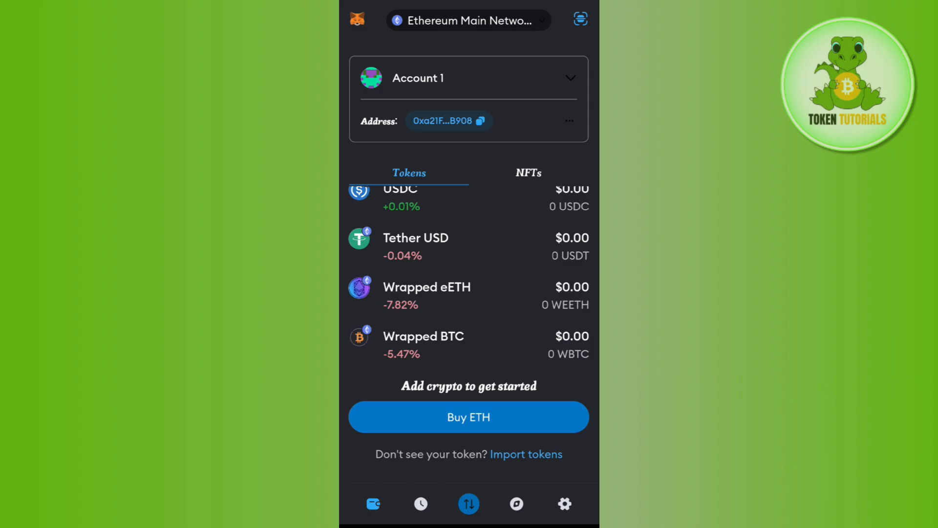
Choose Swap from the bottom bar's central actions menu, with ETH as source
click(468, 503)
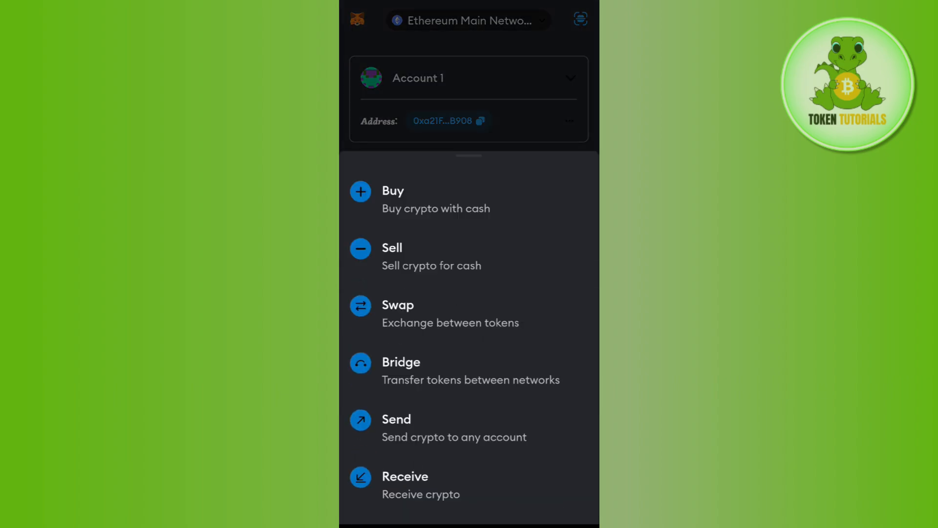
click(397, 305)
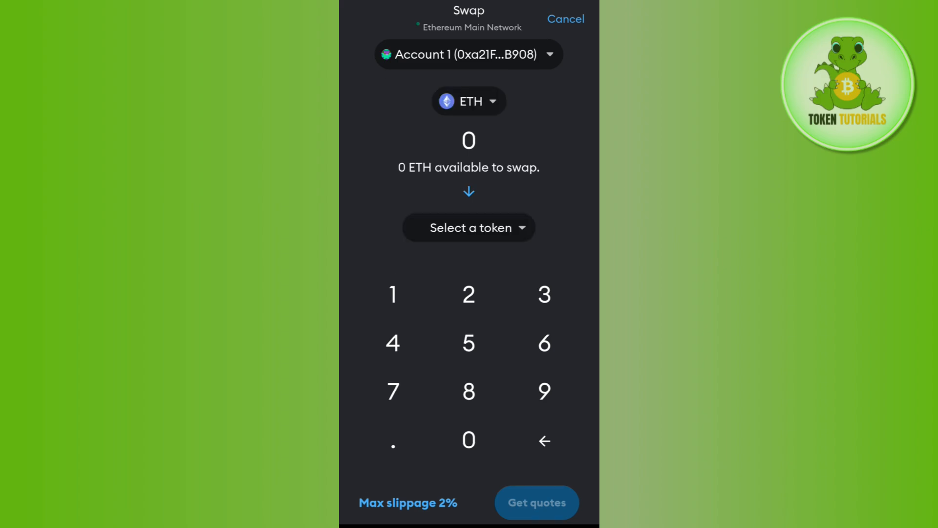
Replace USDT with WBTC as the receive token and fetch quotes for 580 ETH
click(469, 227)
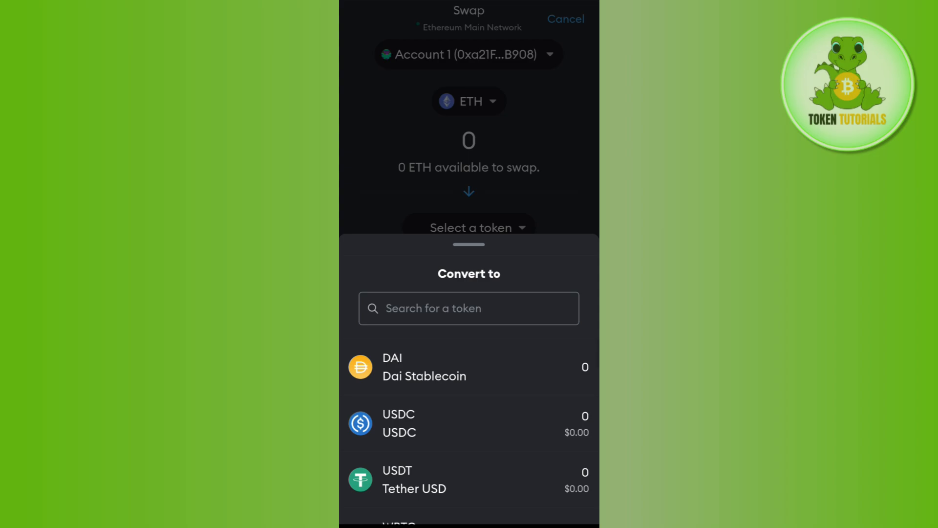
click(397, 479)
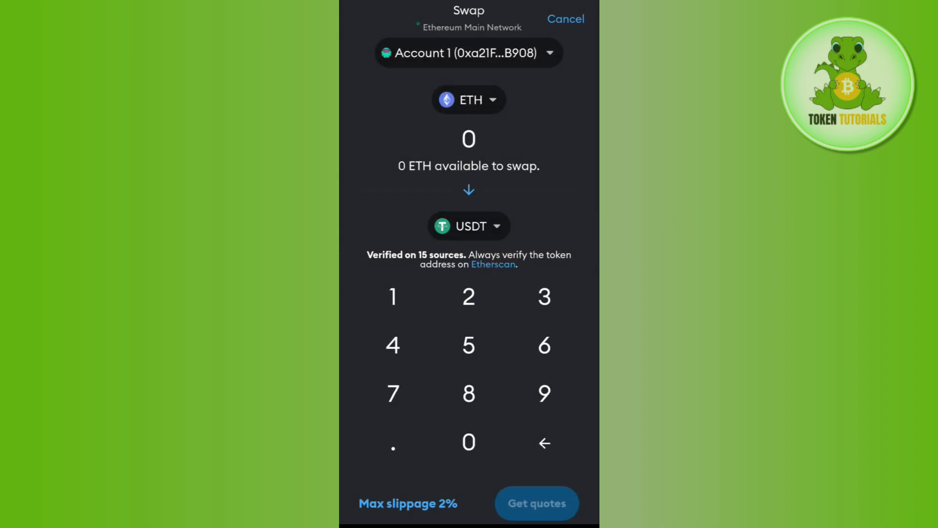
click(468, 226)
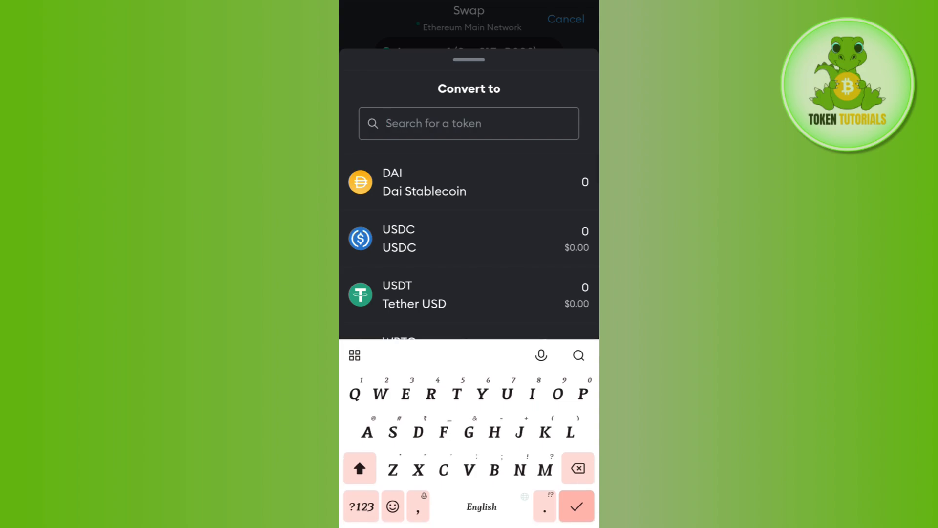
text(Wbt)
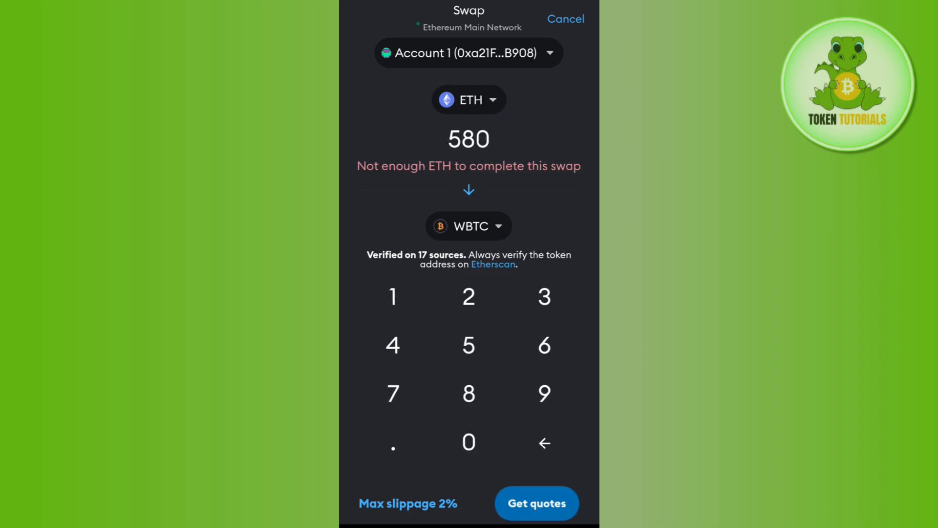
click(535, 502)
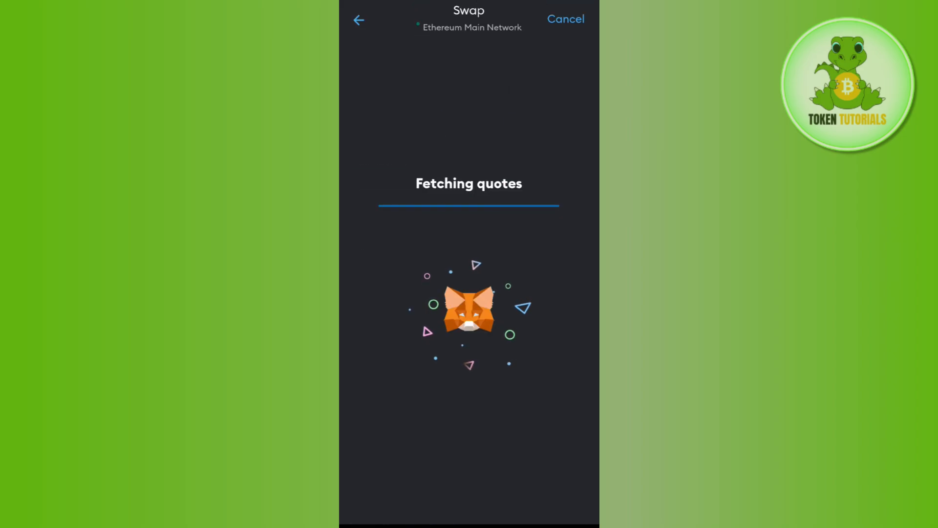